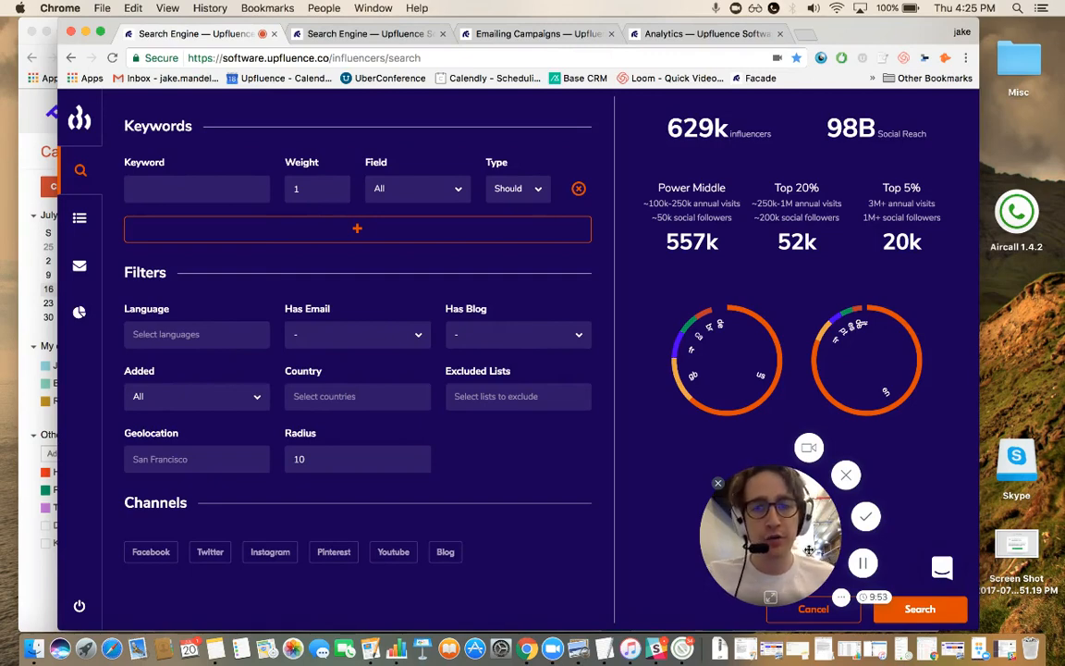
pyautogui.moveTo(754, 261)
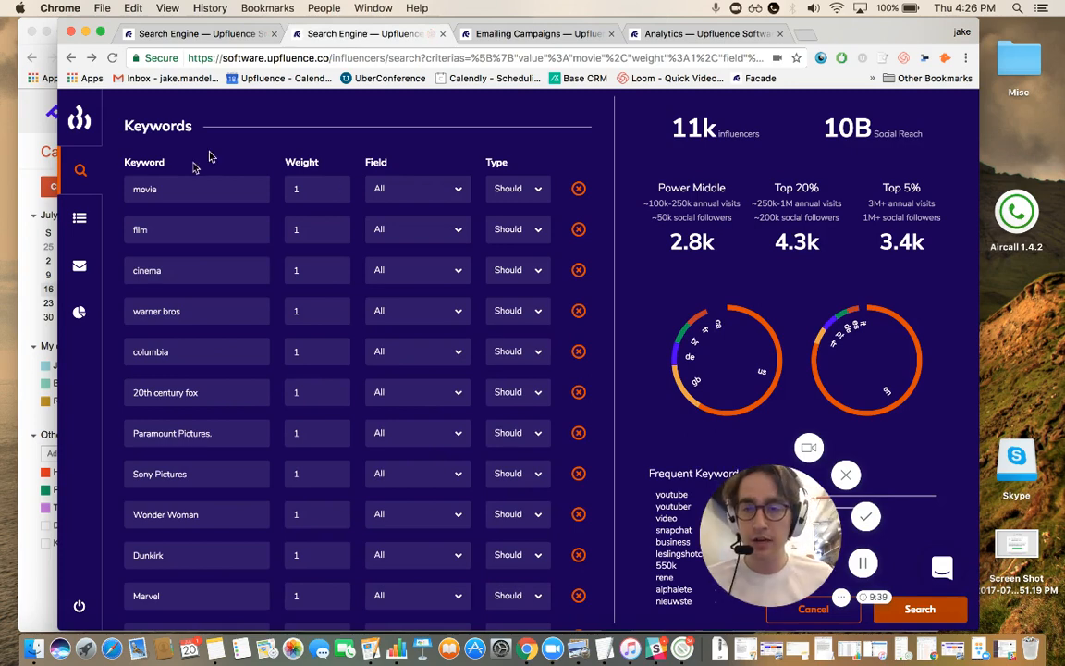
pyautogui.moveTo(222, 418)
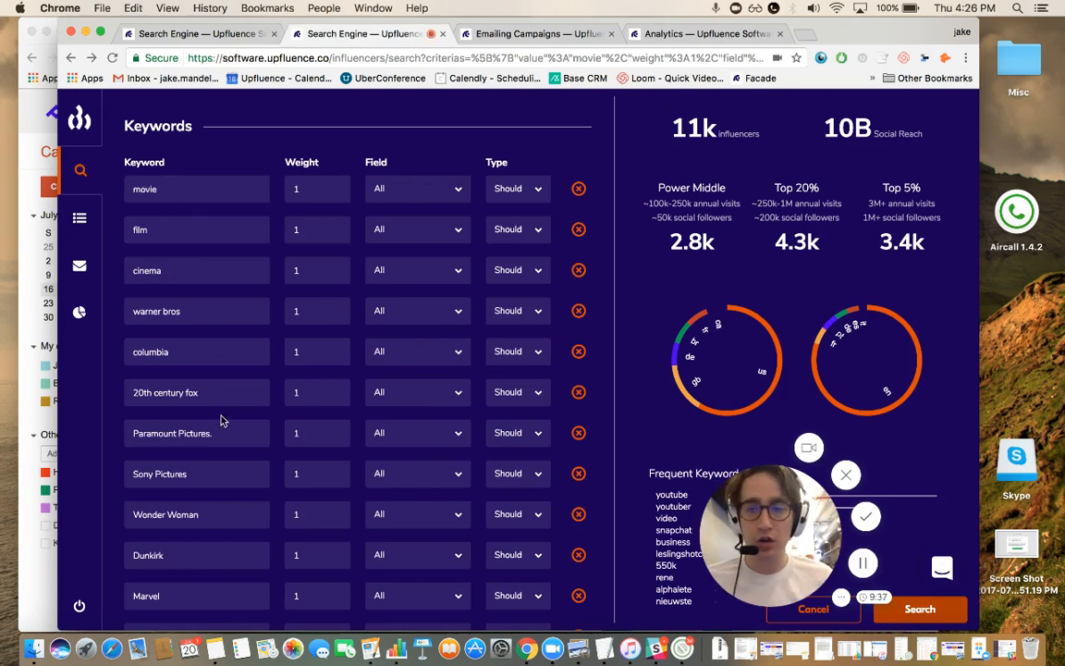
# Search 'movie' influencers with email and YouTube average views over 4,000, getting 10,522 results.
pyautogui.click(196, 188)
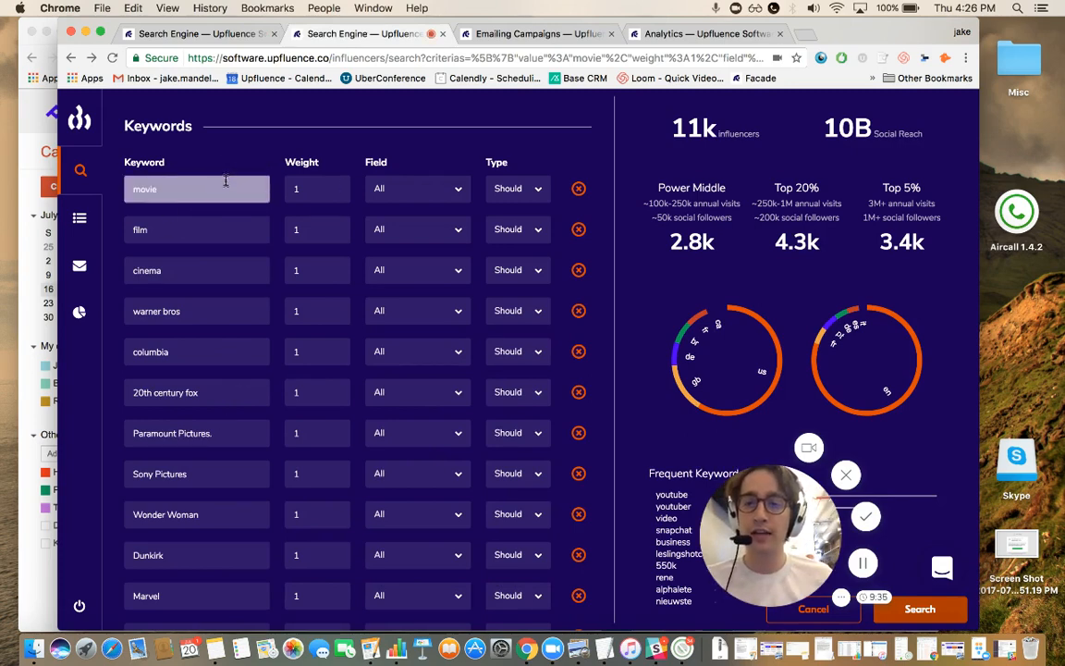
pyautogui.scroll(-3)
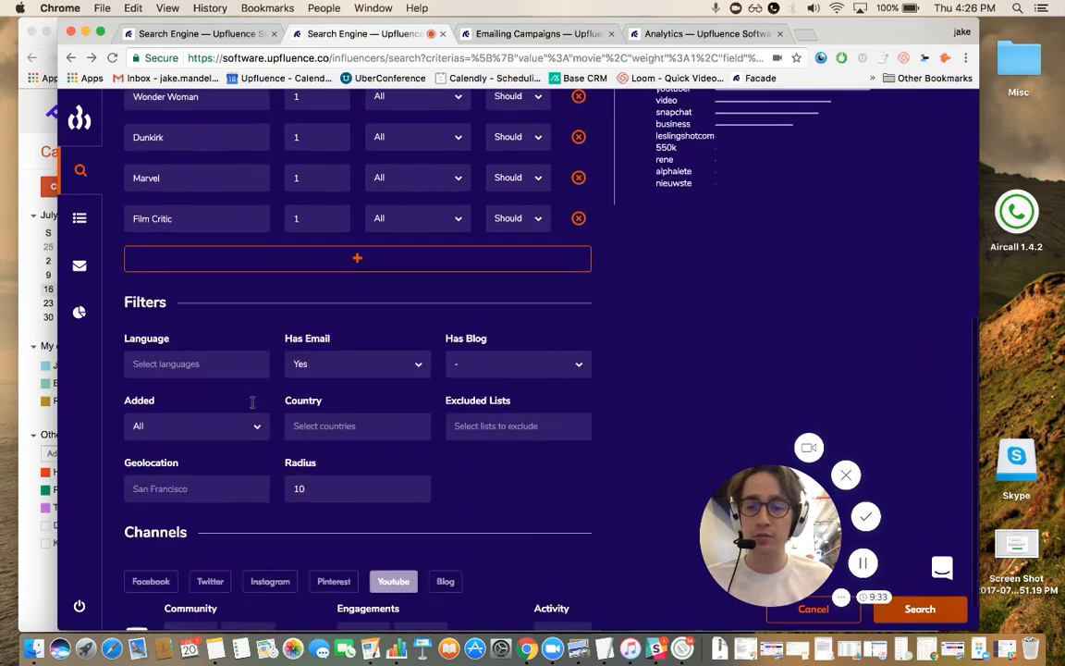
pyautogui.scroll(-3)
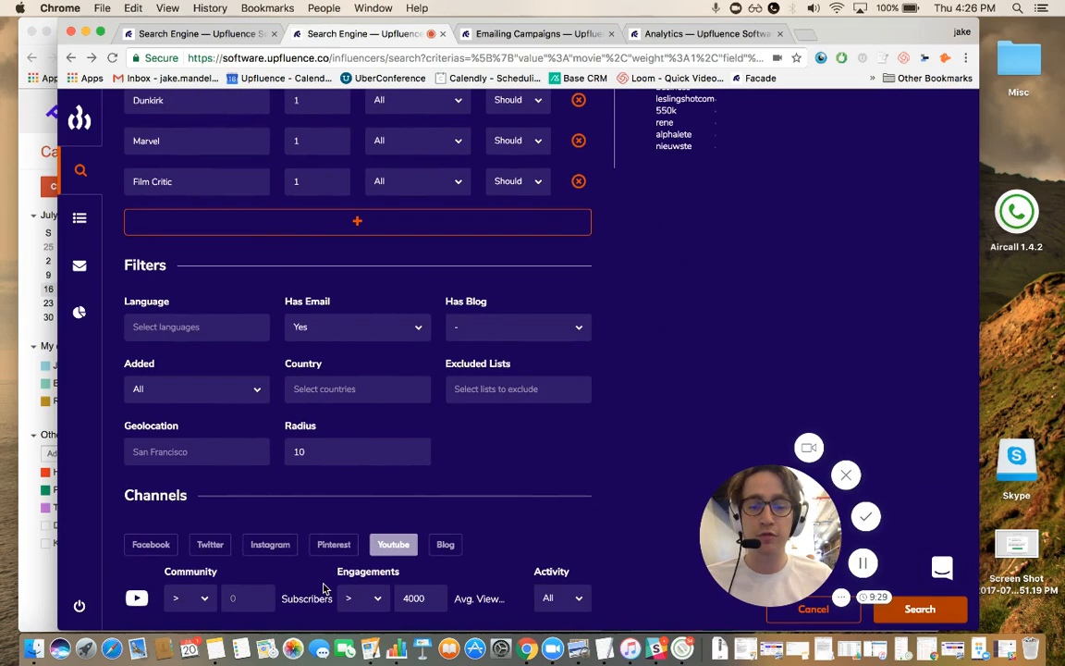
pyautogui.click(919, 608)
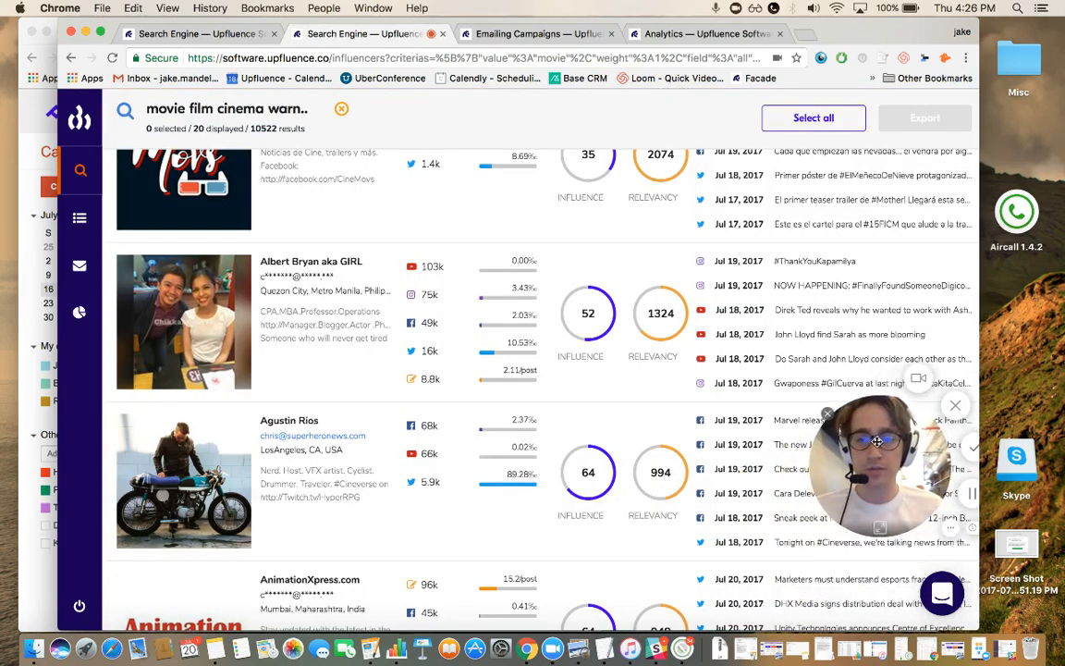
pyautogui.scroll(-3)
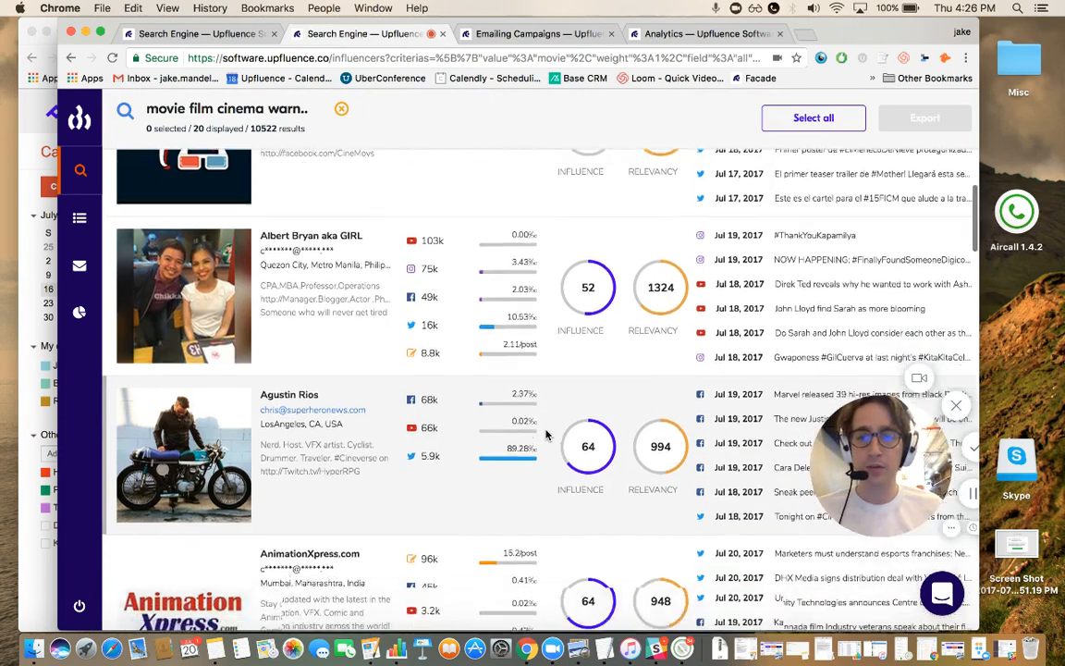
pyautogui.scroll(-3)
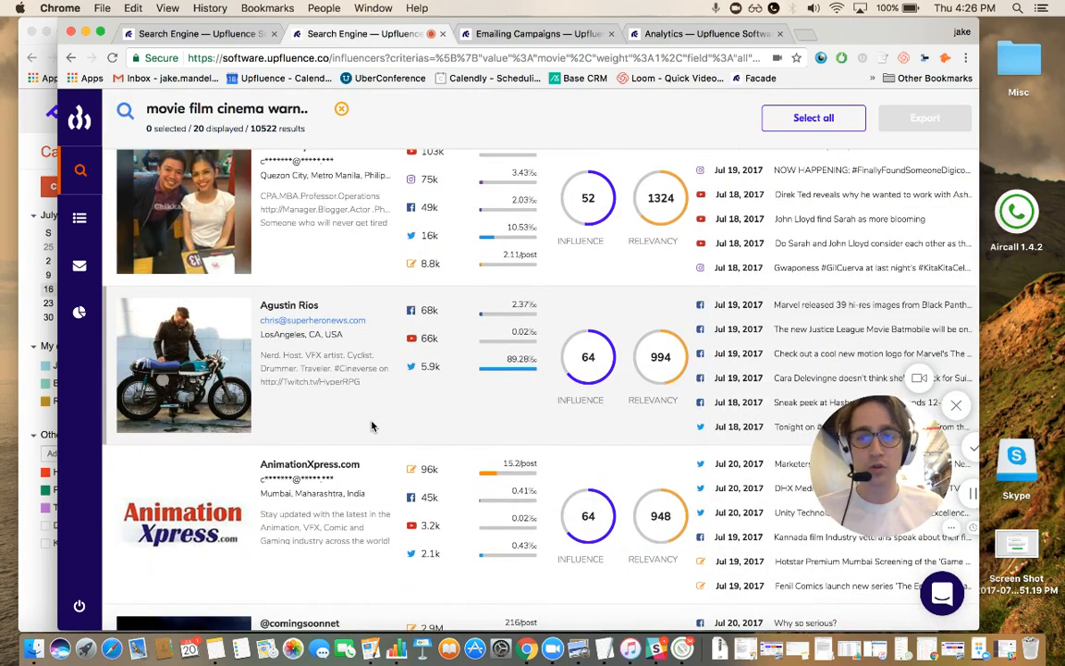
pyautogui.moveTo(388, 387)
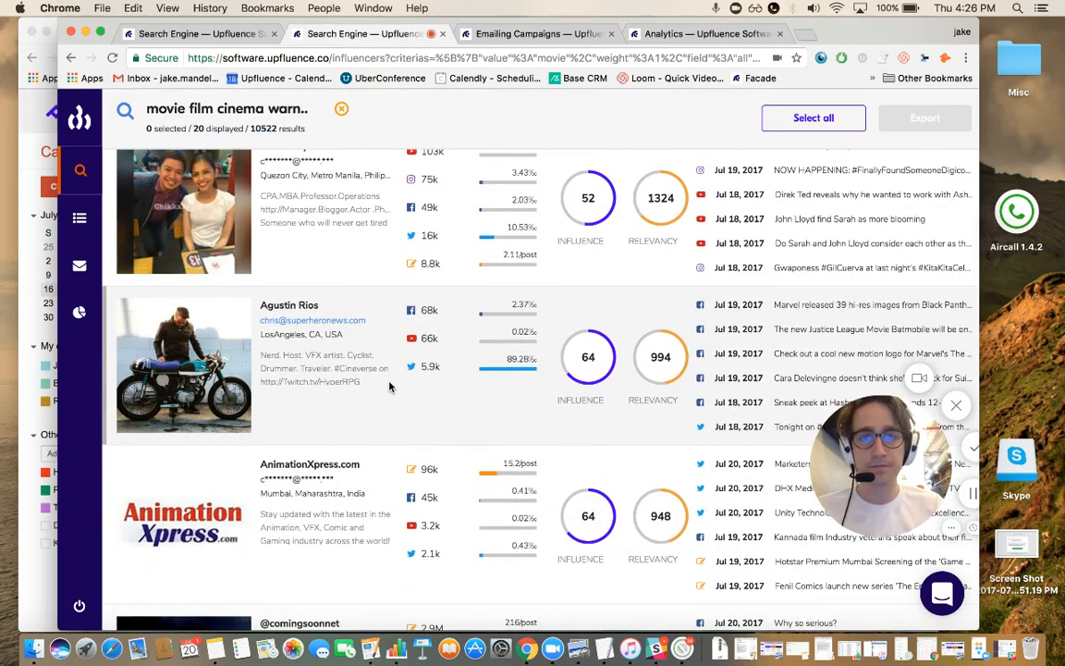
pyautogui.click(288, 305)
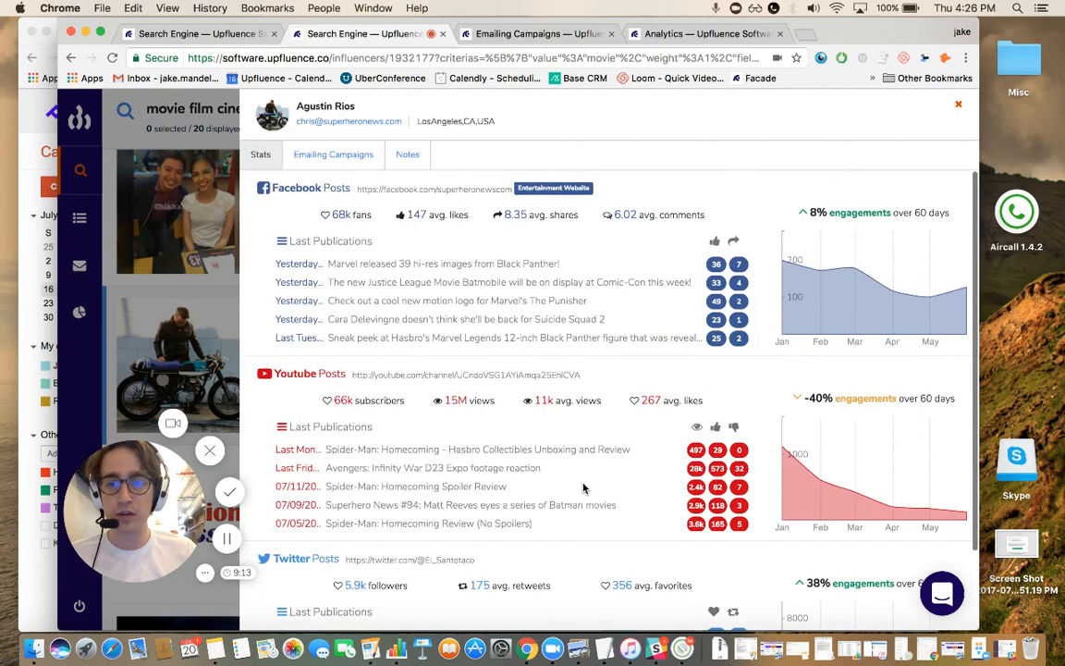
pyautogui.moveTo(513, 428)
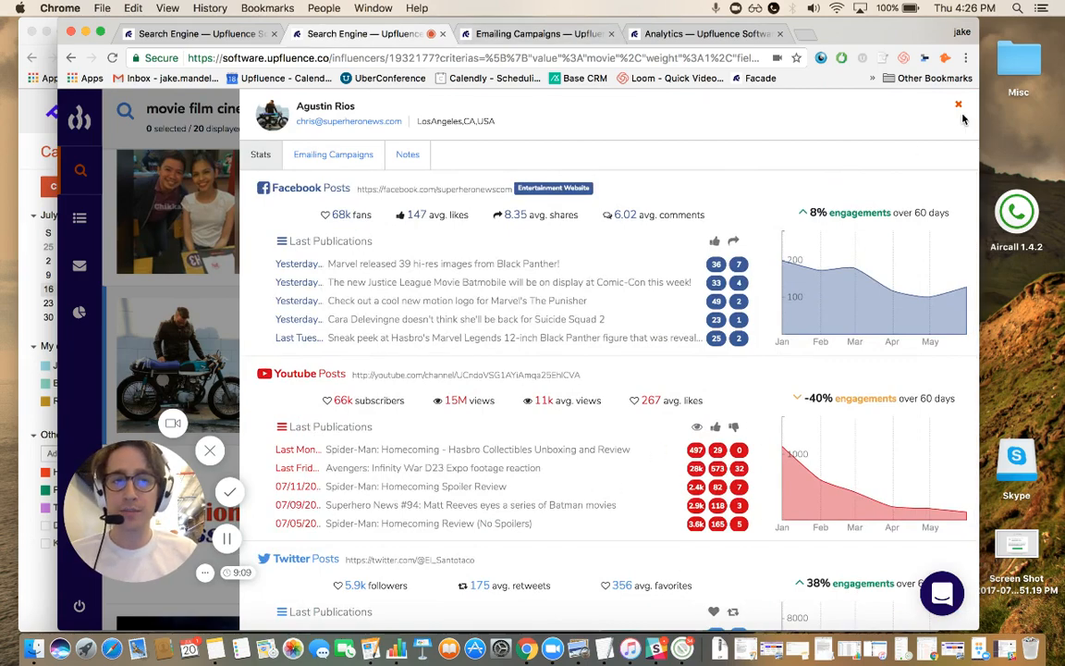
pyautogui.click(958, 104)
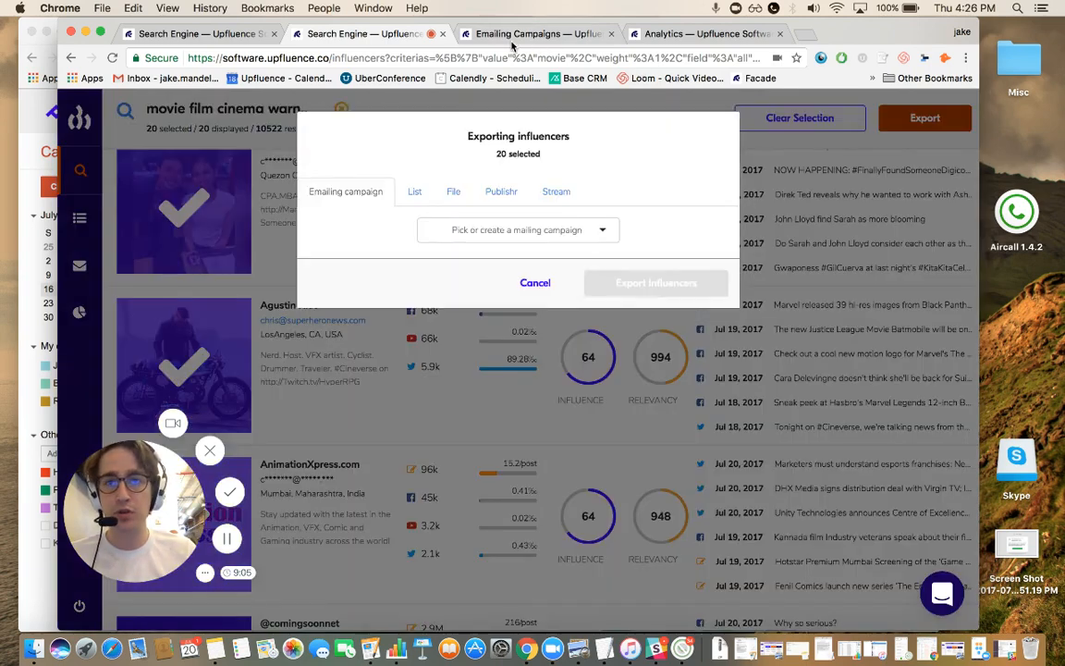
# View the Sample E-mail campaign dashboard with its 3,134 contacts and engagement counts.
pyautogui.click(532, 33)
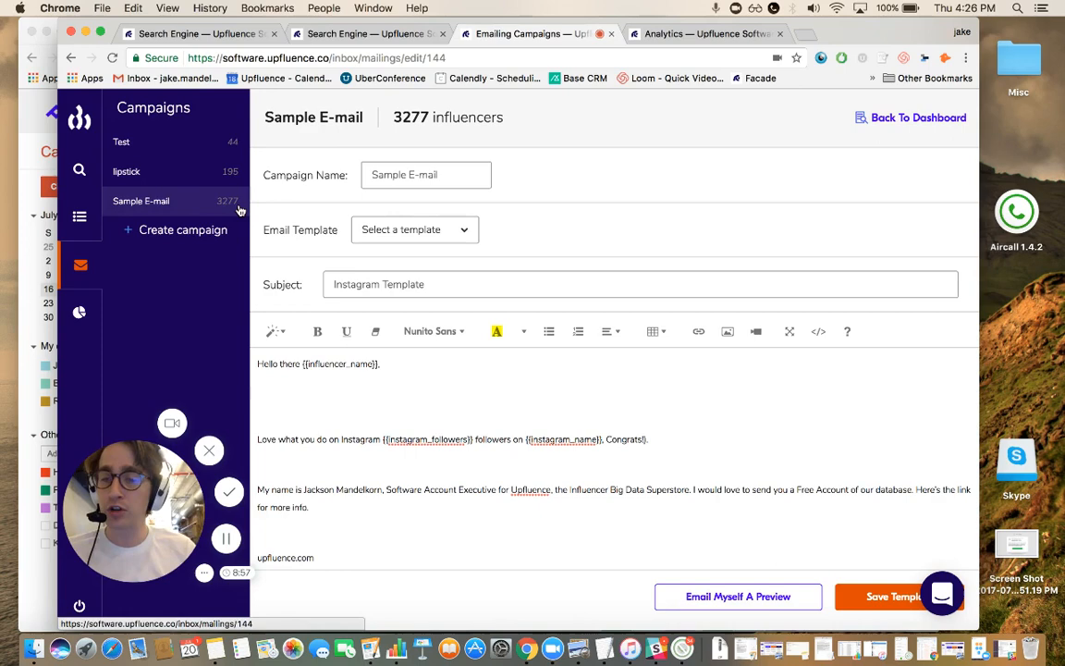
pyautogui.click(141, 201)
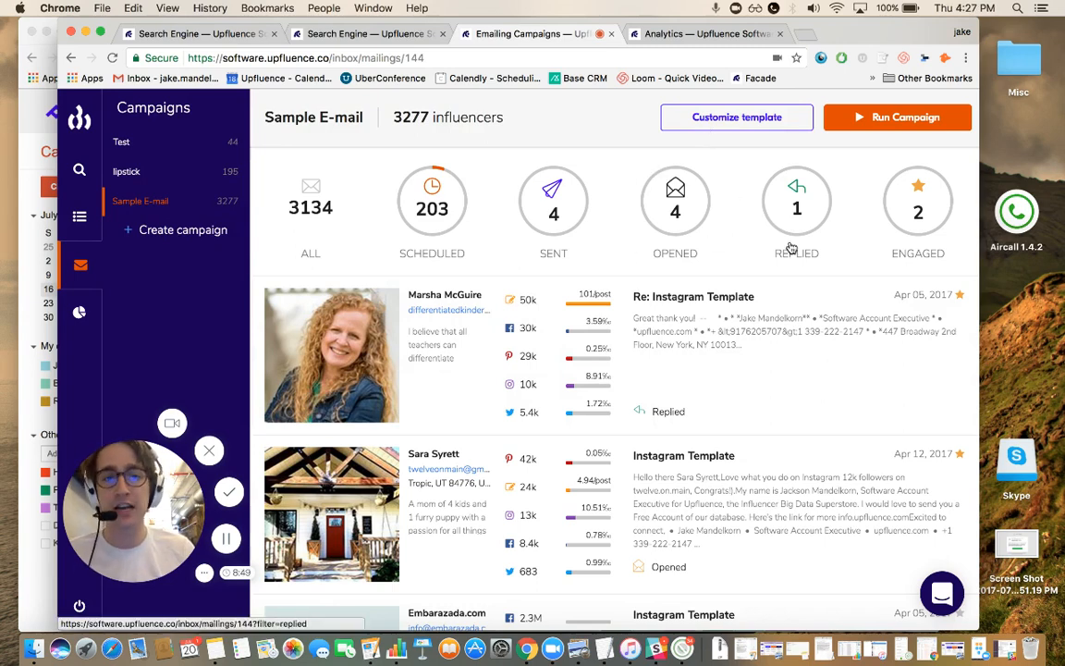
pyautogui.moveTo(724, 53)
pyautogui.write('stream.upfluence.com')
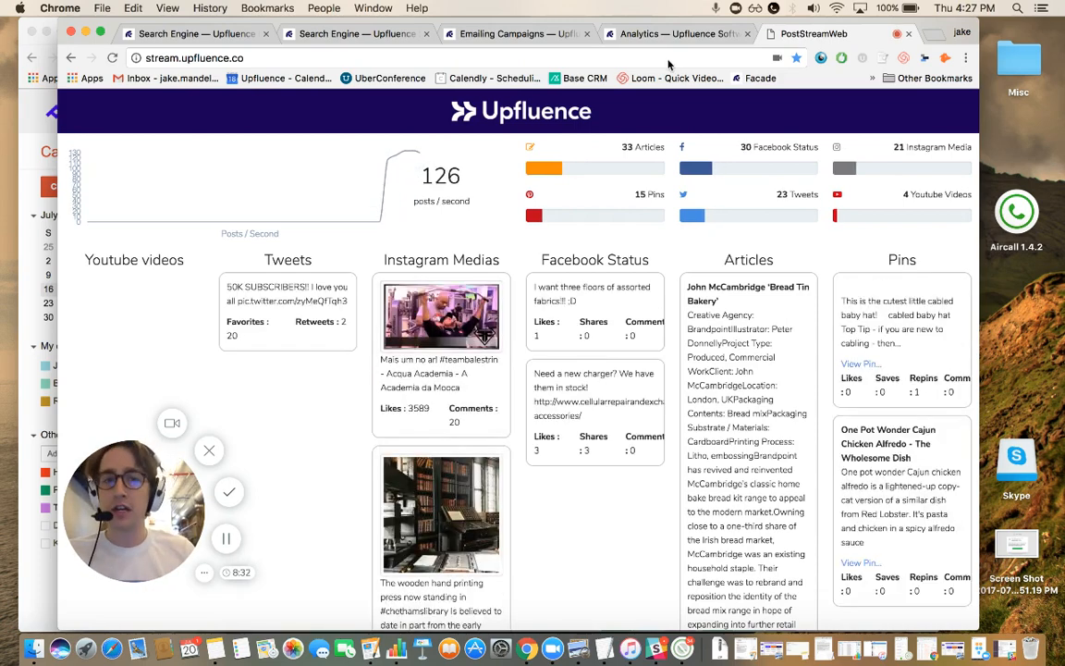
# View the Dunkirk stream analytics: 207 matches, post types and 30-day engagement.
pyautogui.click(675, 33)
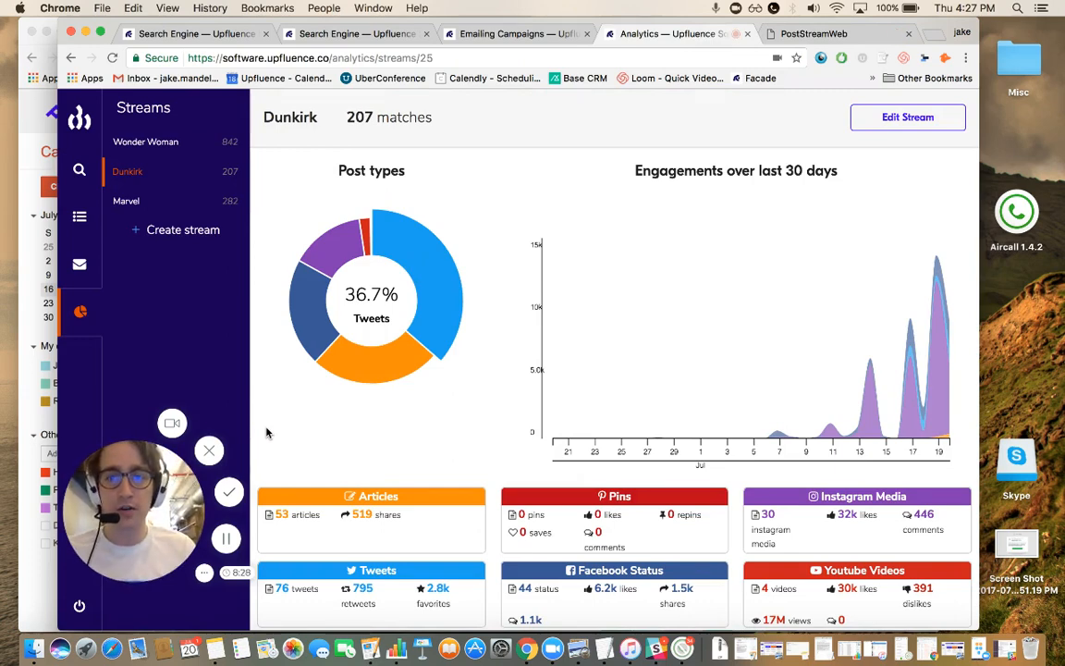
pyautogui.moveTo(417, 371)
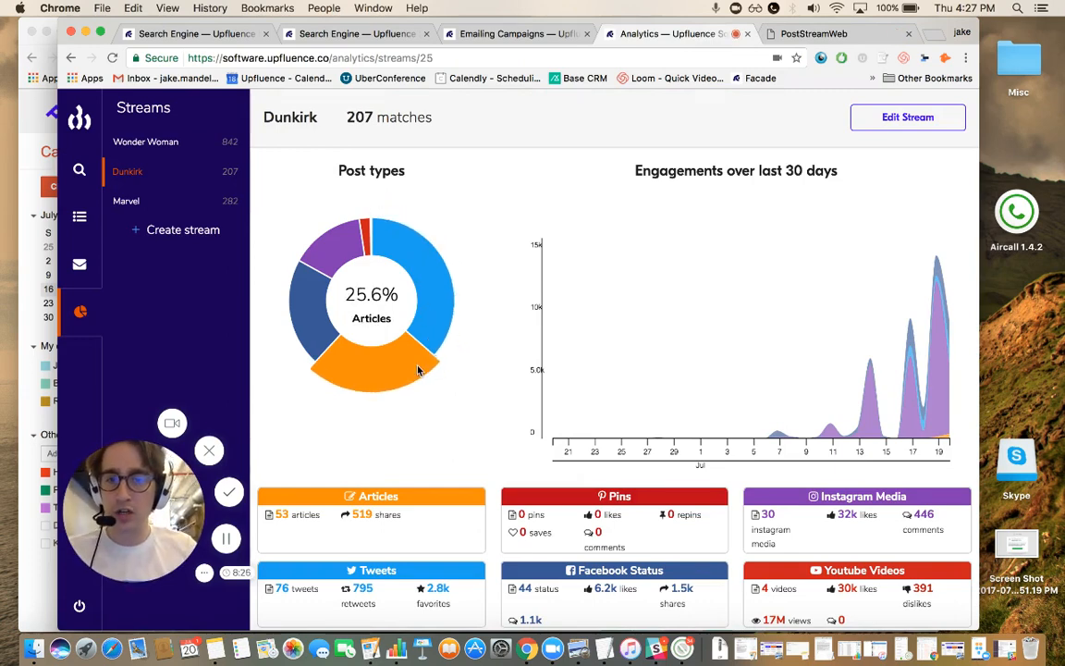
pyautogui.moveTo(948, 416)
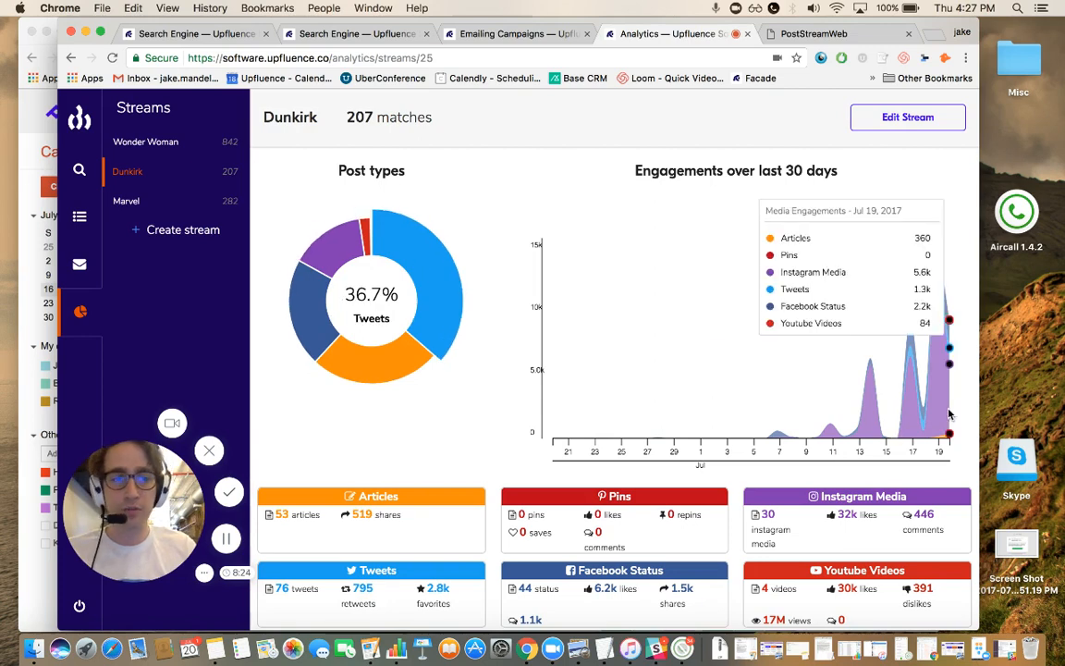
pyautogui.moveTo(939, 407)
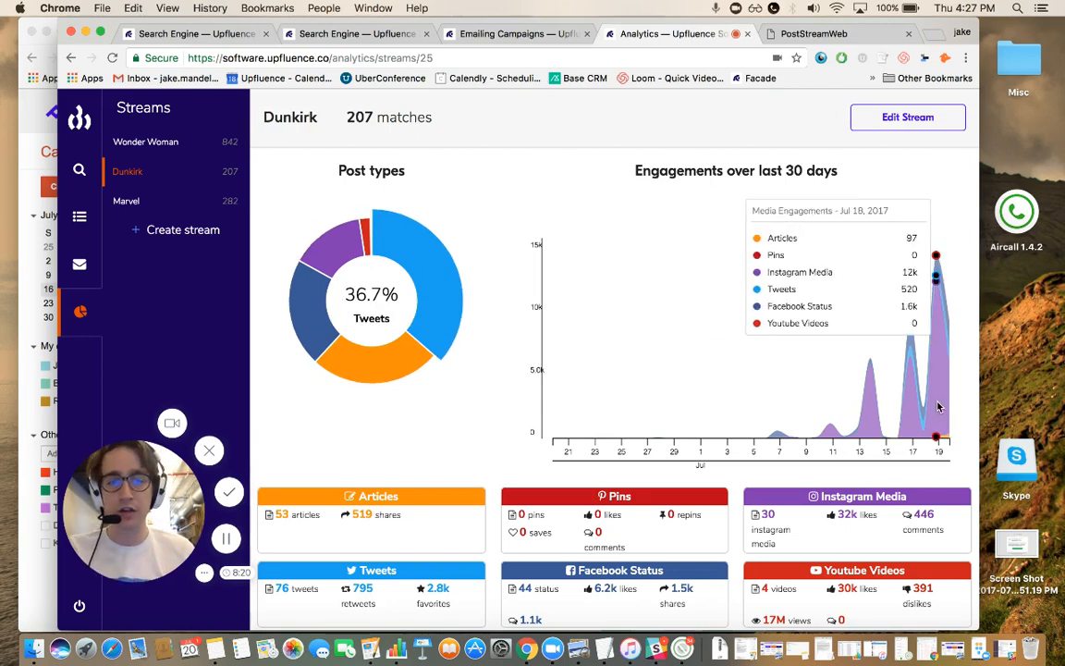
# Scroll past the Dunkirk summary cards to the feed of matching posts.
pyautogui.scroll(-3)
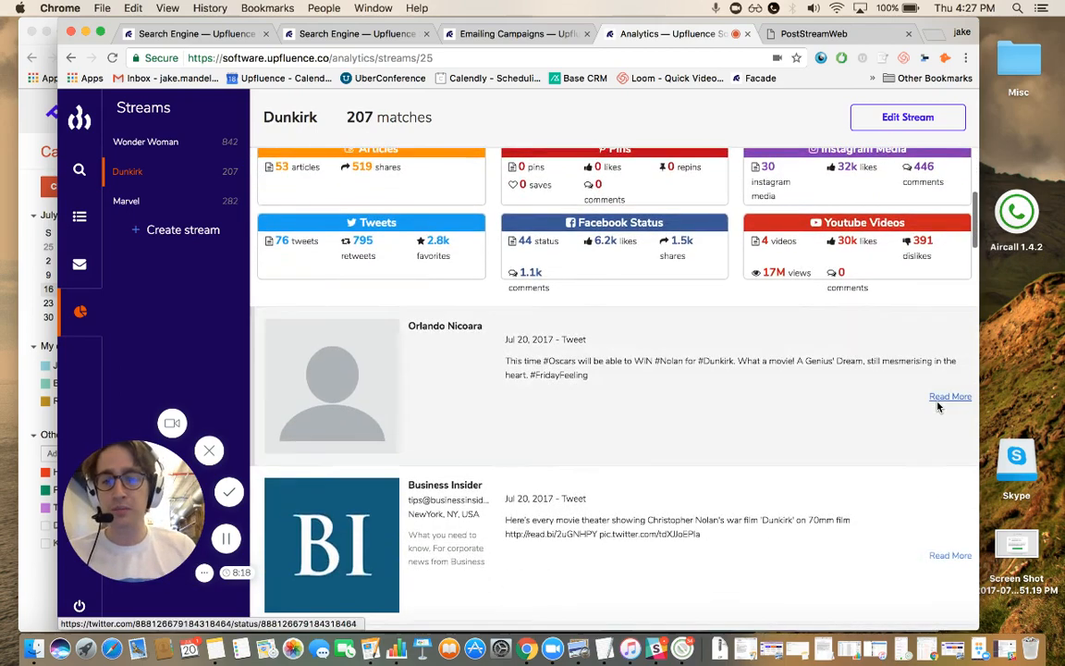
pyautogui.scroll(-3)
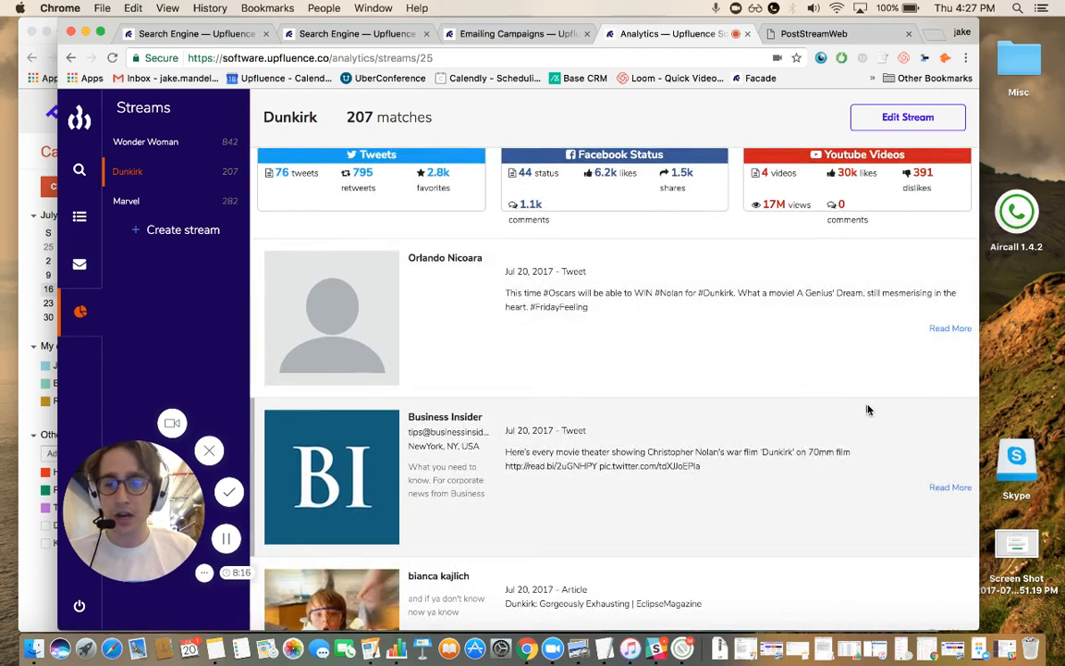
pyautogui.scroll(-3)
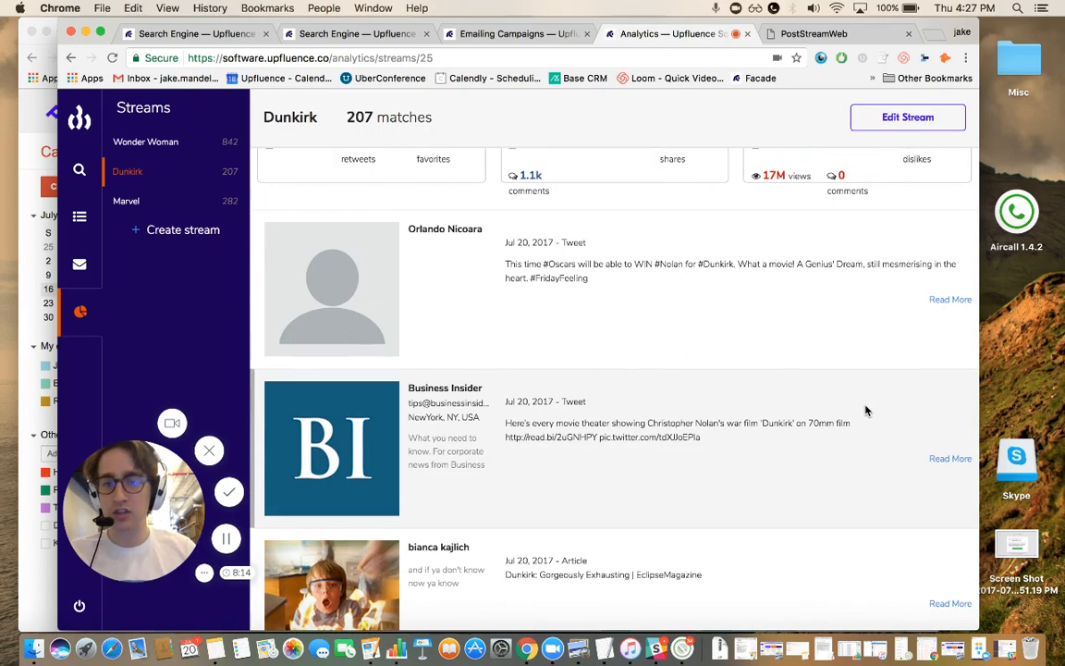